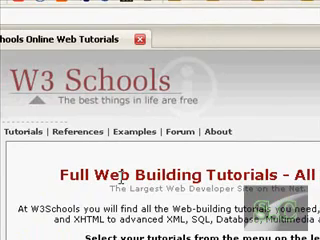
pyautogui.scroll(-3)
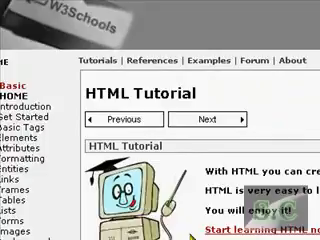
pyautogui.scroll(-3)
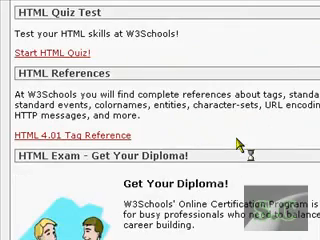
pyautogui.scroll(3)
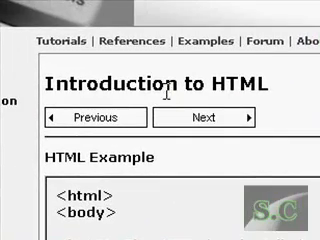
pyautogui.scroll(-3)
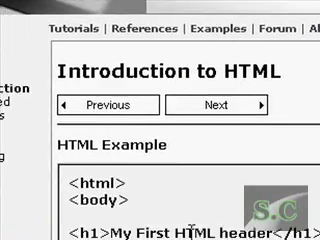
pyautogui.scroll(-3)
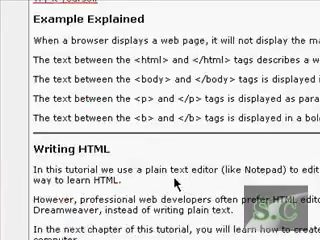
pyautogui.scroll(-3)
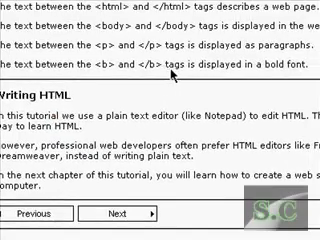
pyautogui.scroll(-3)
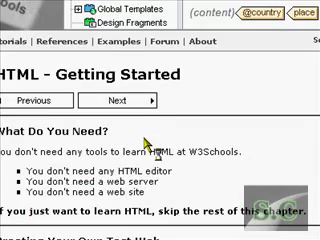
pyautogui.scroll(-3)
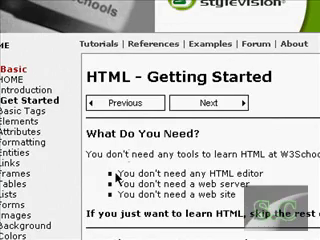
pyautogui.scroll(-3)
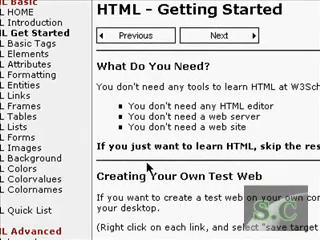
pyautogui.scroll(-3)
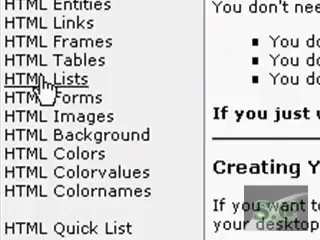
pyautogui.scroll(-3)
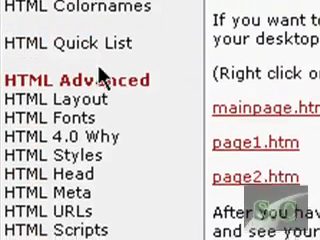
pyautogui.scroll(-3)
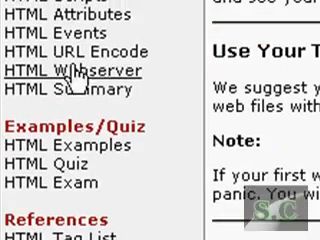
pyautogui.scroll(-3)
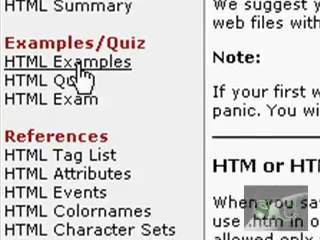
pyautogui.scroll(-3)
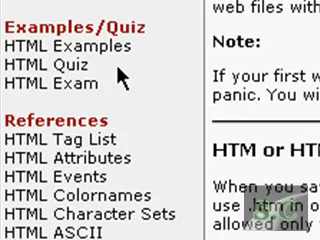
pyautogui.scroll(-3)
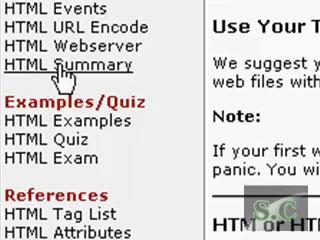
pyautogui.scroll(-3)
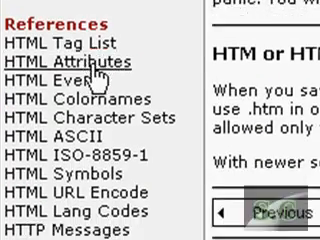
pyautogui.scroll(-3)
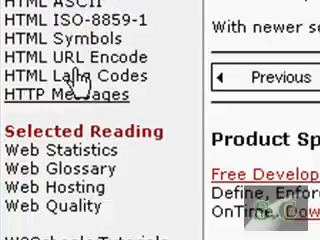
pyautogui.scroll(-3)
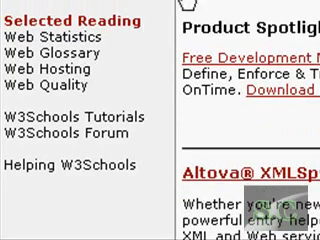
pyautogui.scroll(-3)
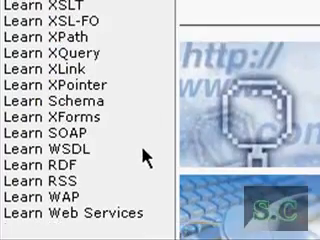
pyautogui.scroll(-3)
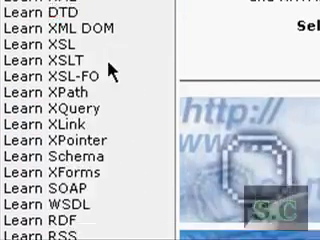
pyautogui.scroll(-3)
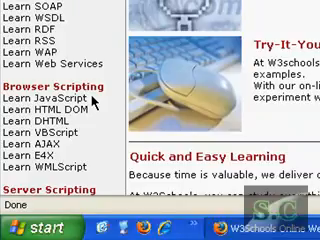
pyautogui.scroll(-3)
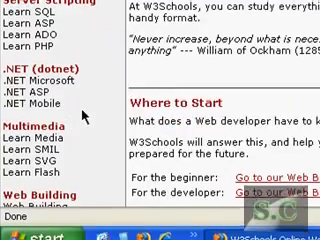
pyautogui.scroll(-3)
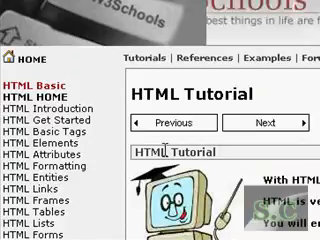
pyautogui.scroll(-3)
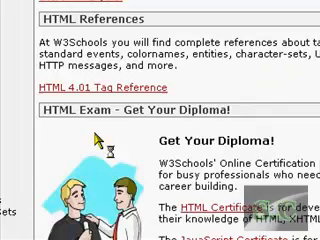
pyautogui.scroll(-3)
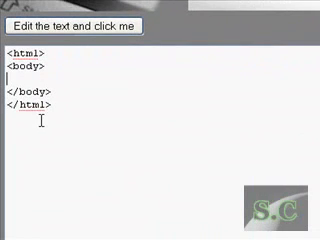
pyautogui.write('<a href="')
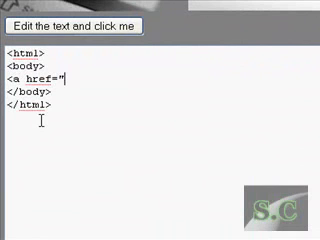
pyautogui.write('http://')
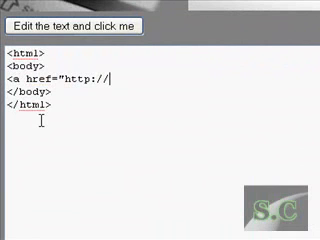
pyautogui.write('youtube.com/')
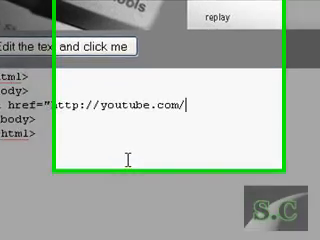
pyautogui.write('scratched')
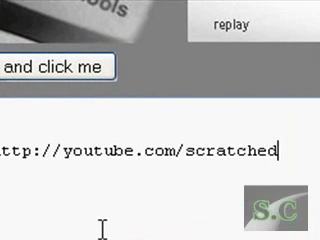
pyautogui.write('cla')
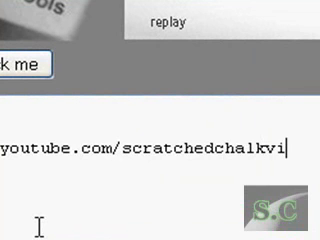
pyautogui.write('deos">YouTube')
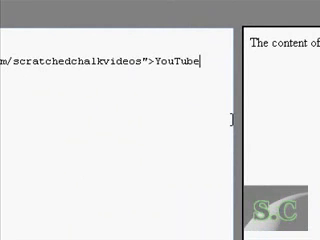
pyautogui.write('</a>')
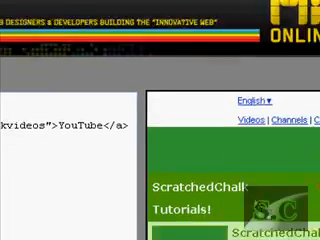
pyautogui.scroll(-3)
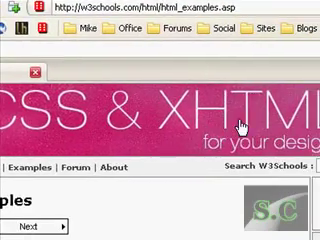
pyautogui.scroll(-3)
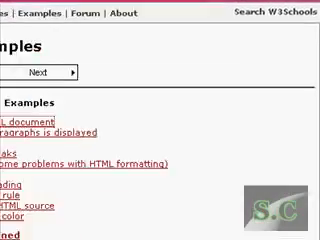